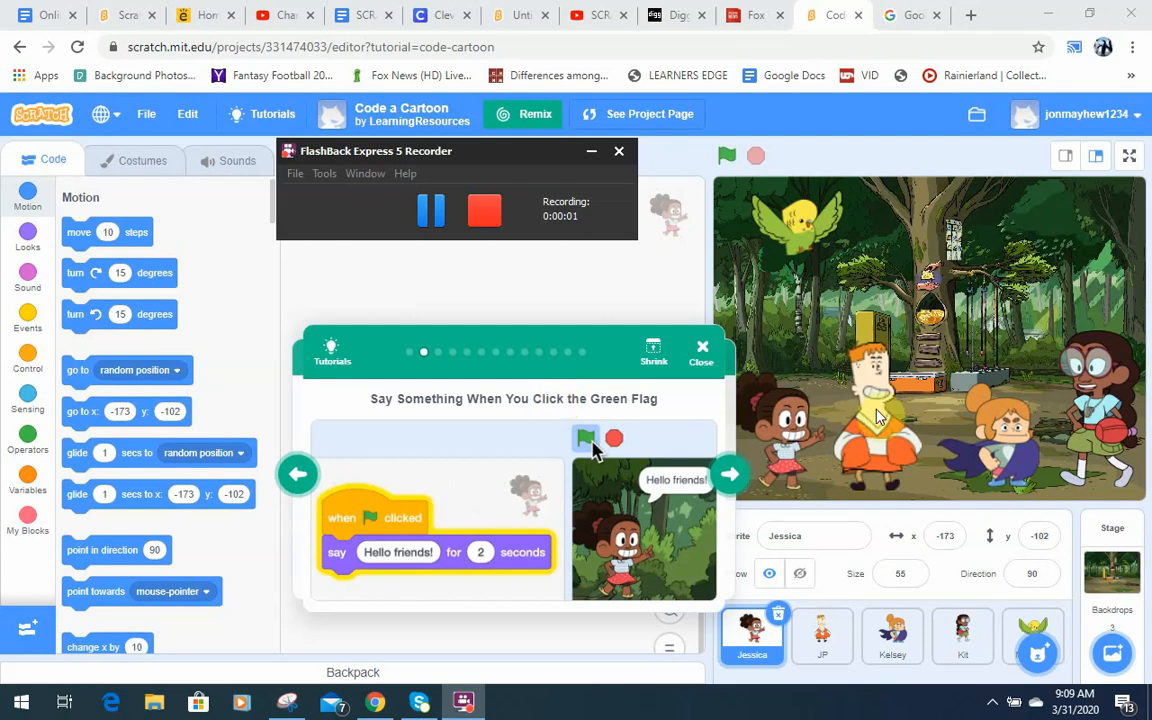
mouse_move(1036, 636)
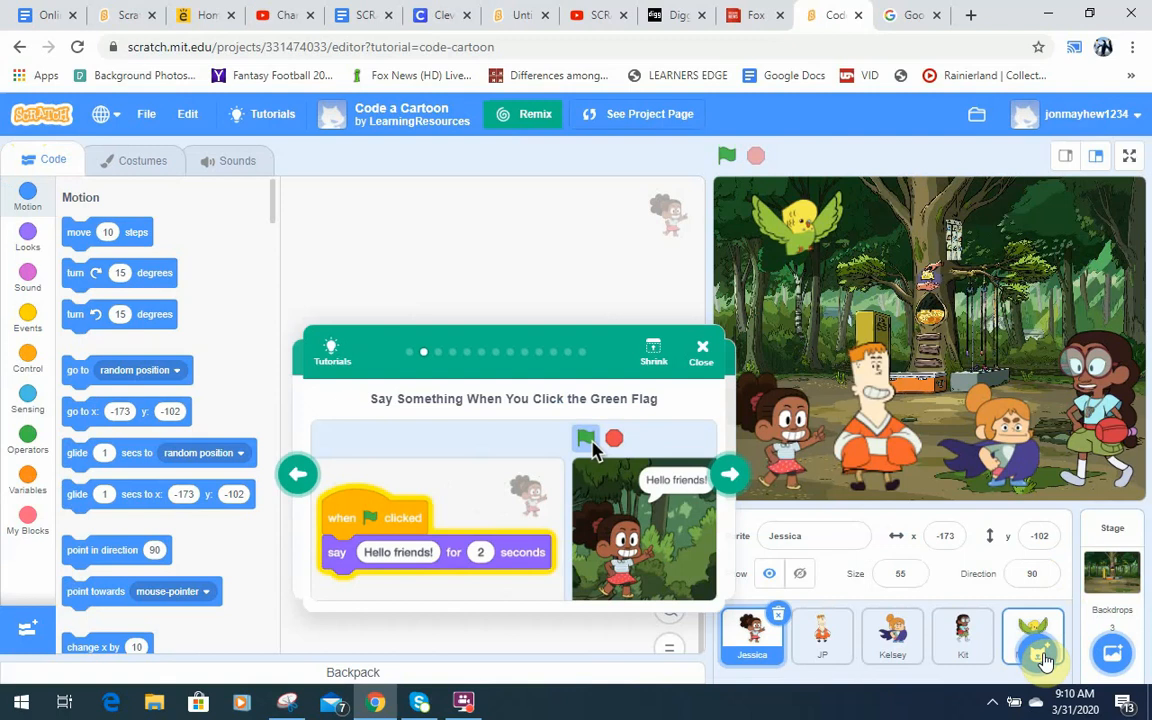
- Search Google for 'computer clipart' from the Google tab
click(910, 16)
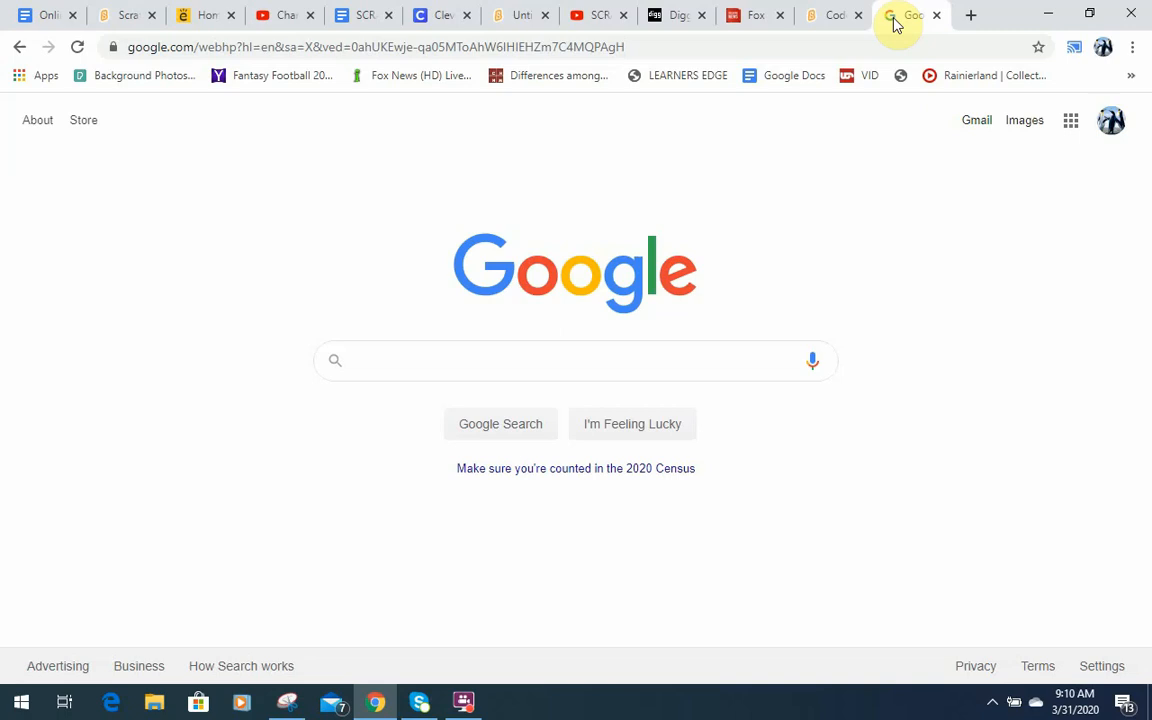
text(computer clipart)
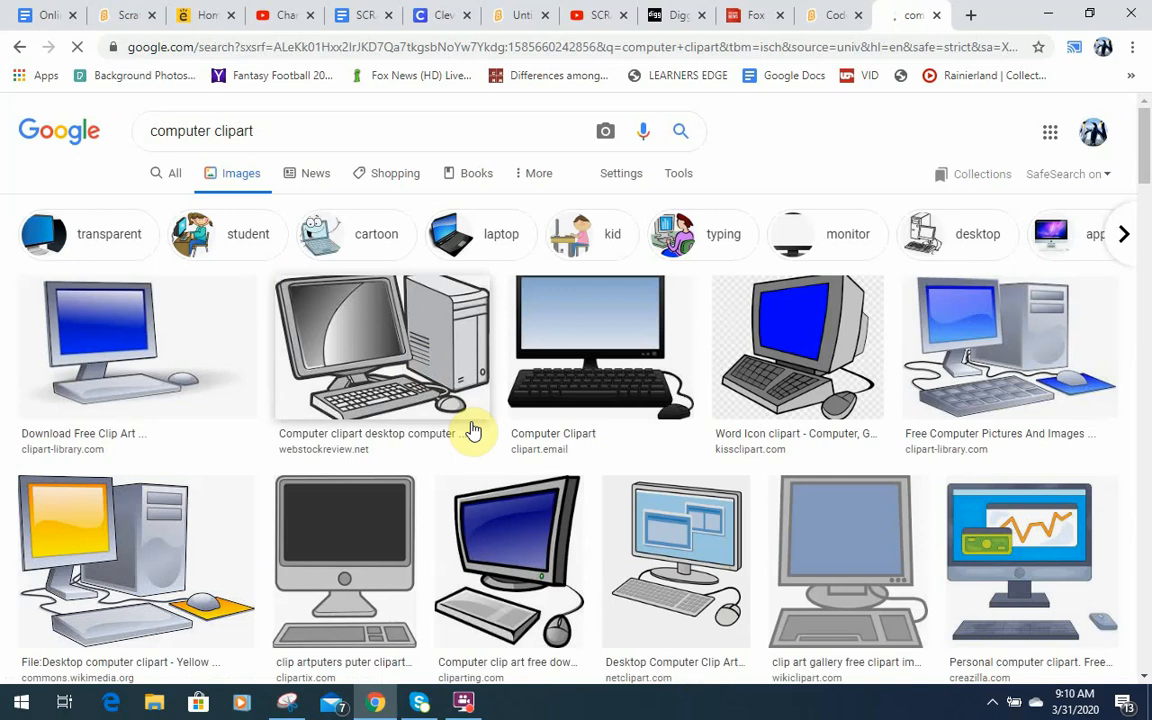
mouse_move(564, 366)
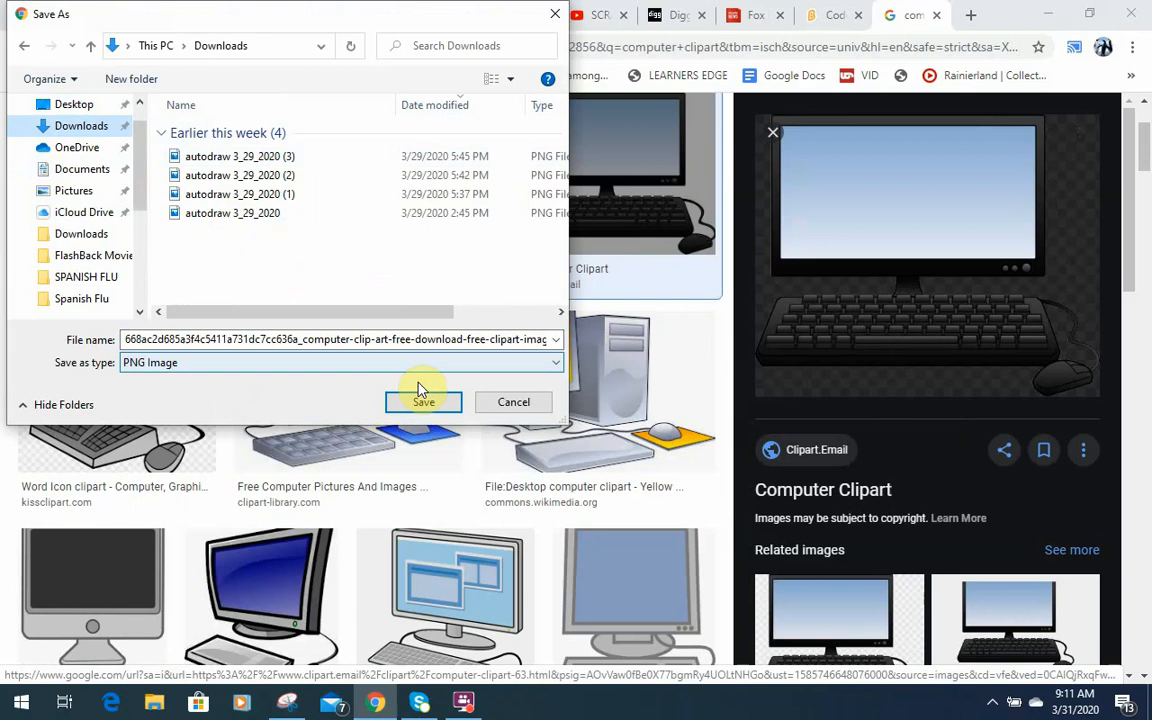
- Save the Computer Clipart image as a PNG into Downloads
click(424, 400)
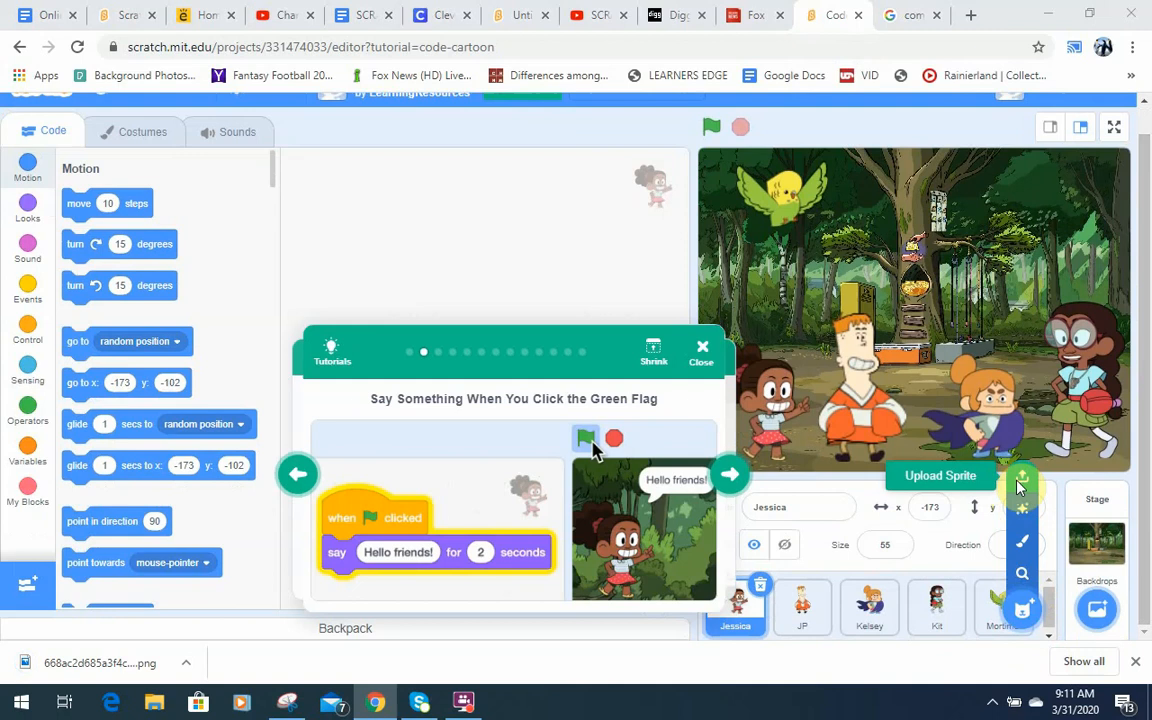
- Upload the downloaded computer clipart PNG from Downloads as a new sprite
click(1022, 476)
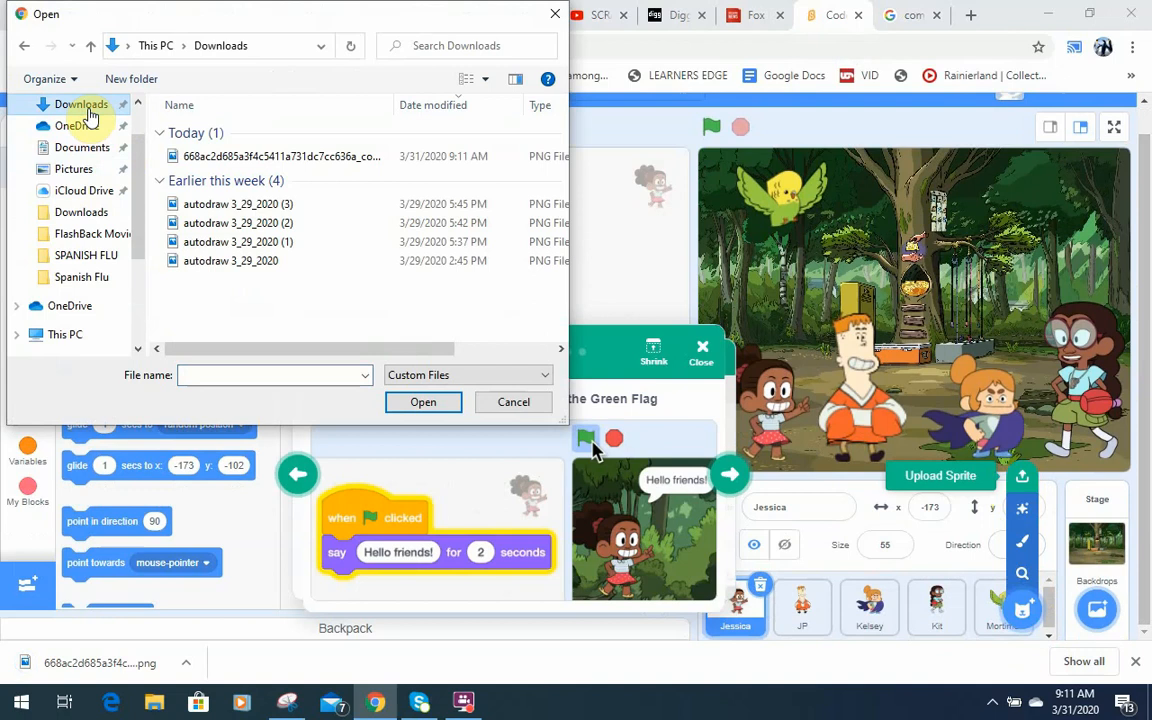
click(422, 400)
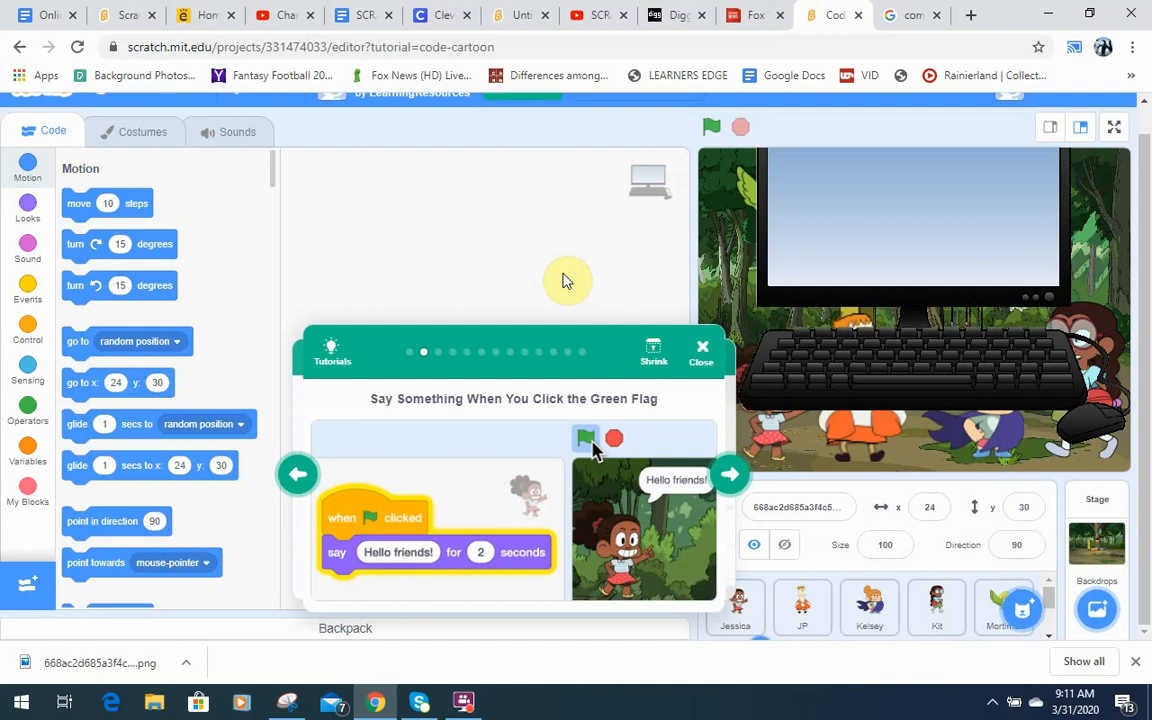
- Close the cartoon tutorial so the computer sprite shows on the stage
click(702, 348)
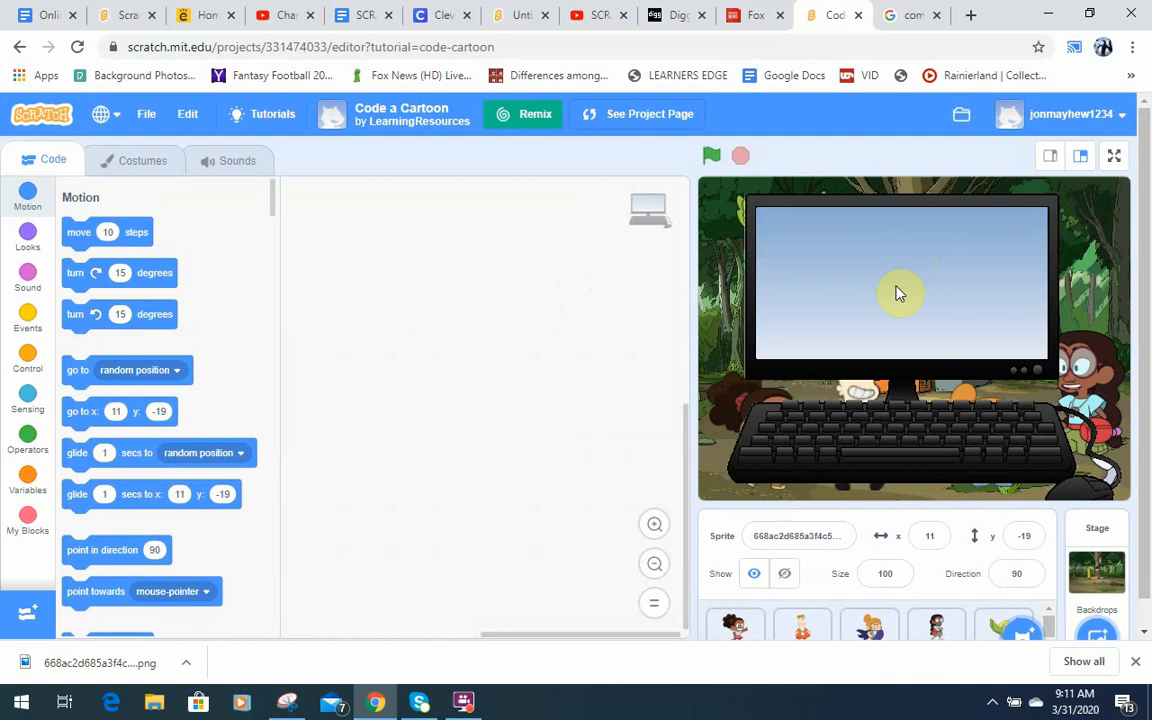